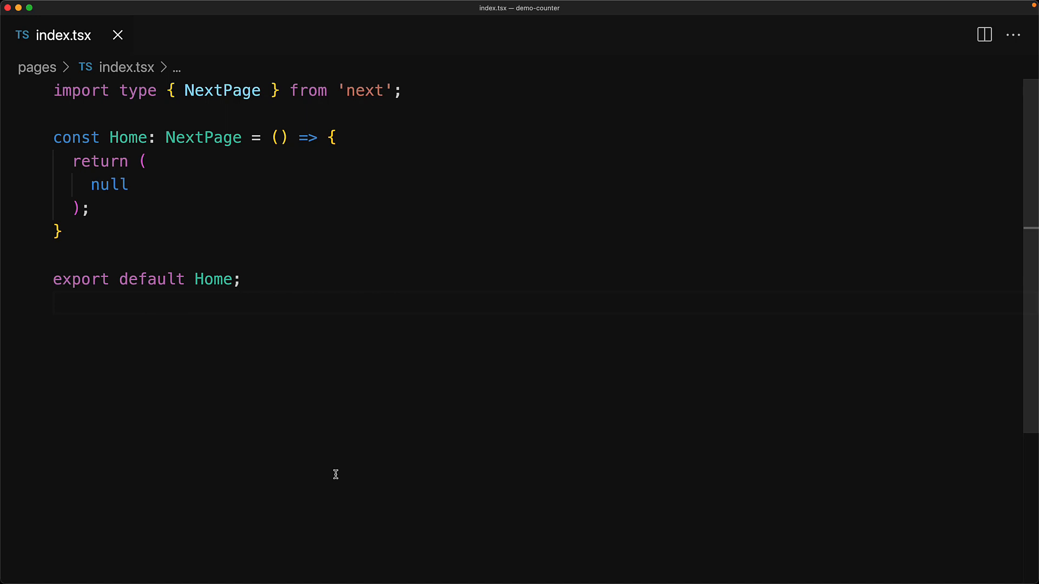
Import Counter from '../components/counter' and render <Counter /> in the Home page.
click(56, 303)
text(import { Counter } fr)
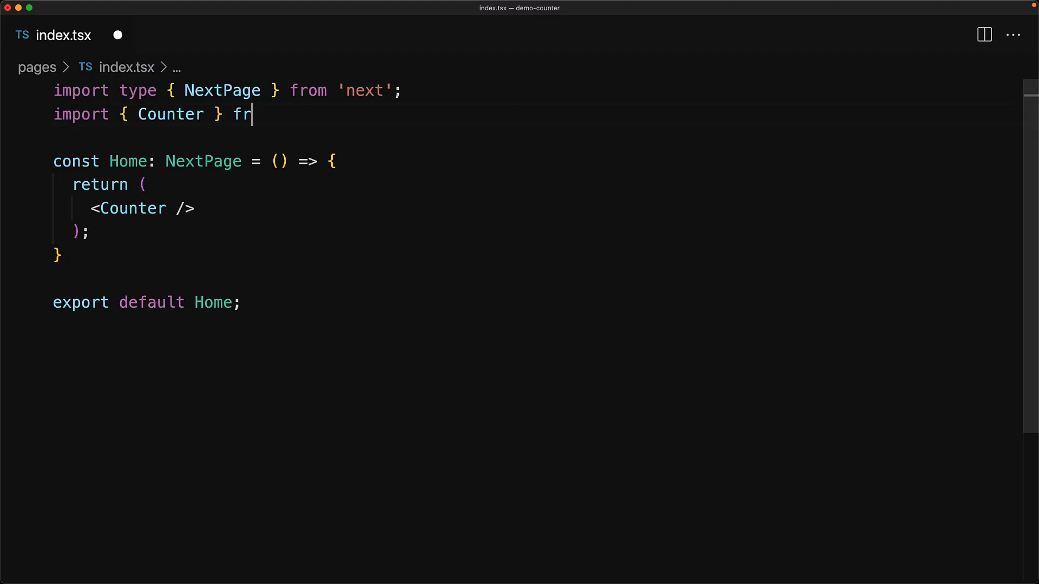
text(om '../components/counter';)
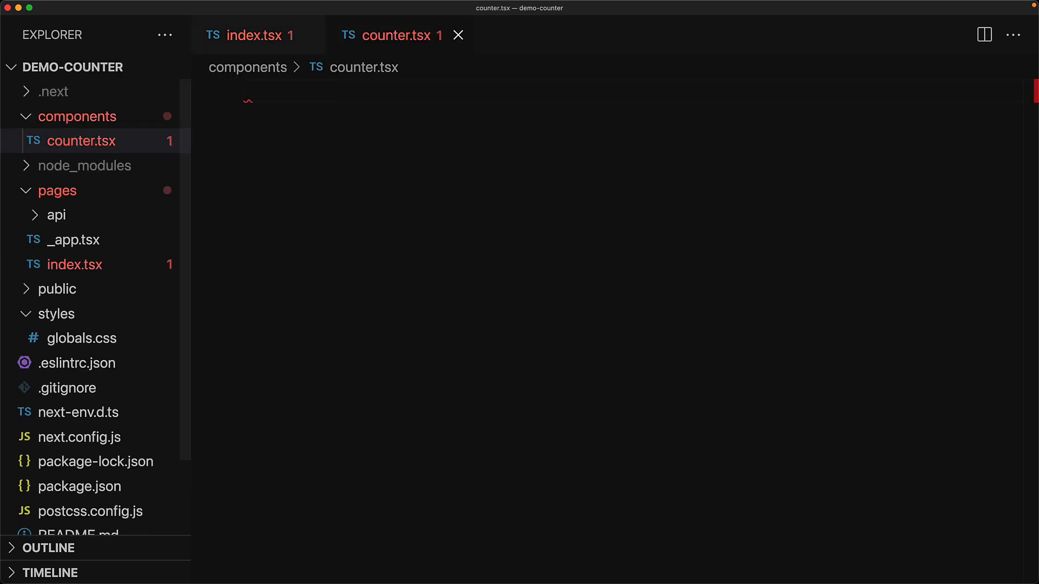
Write Counter with useState count at 0 and an increment handler setting count + 1.
click(165, 35)
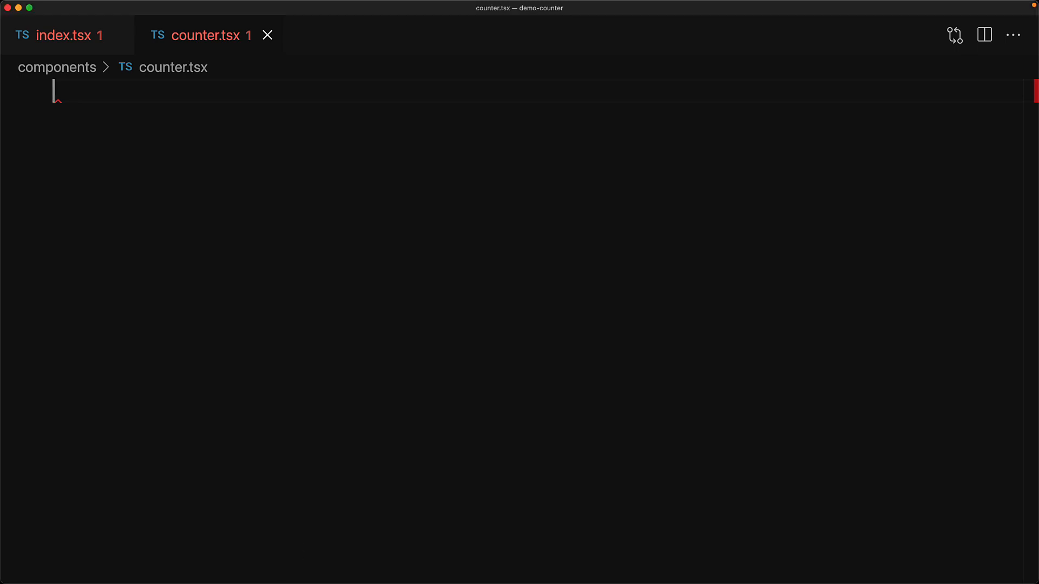
text(import { useState } from 'react';)
text(export const Counter: React.FC = () => {)
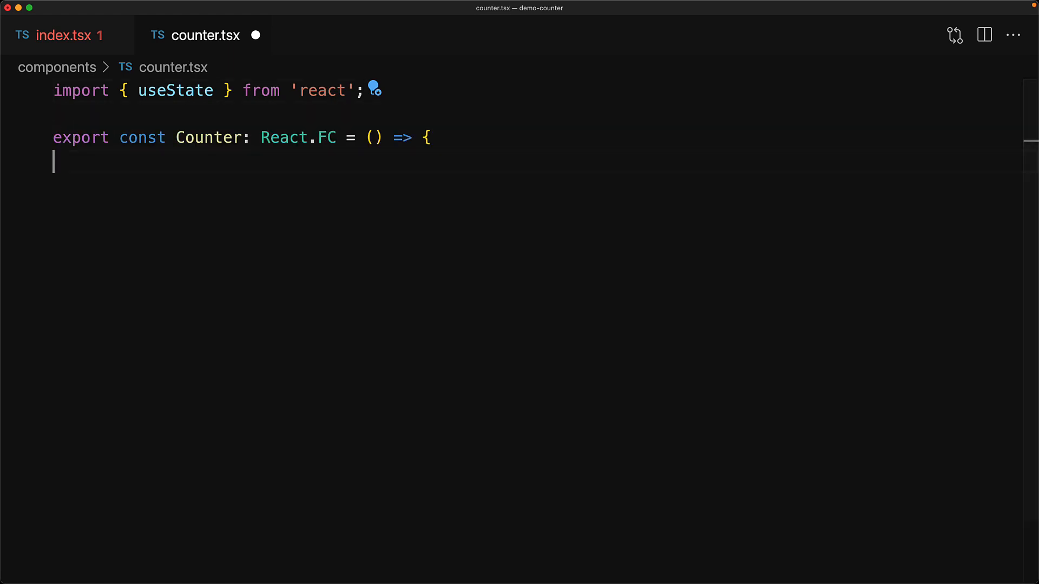
text(const [count, setCount] = useState(0);)
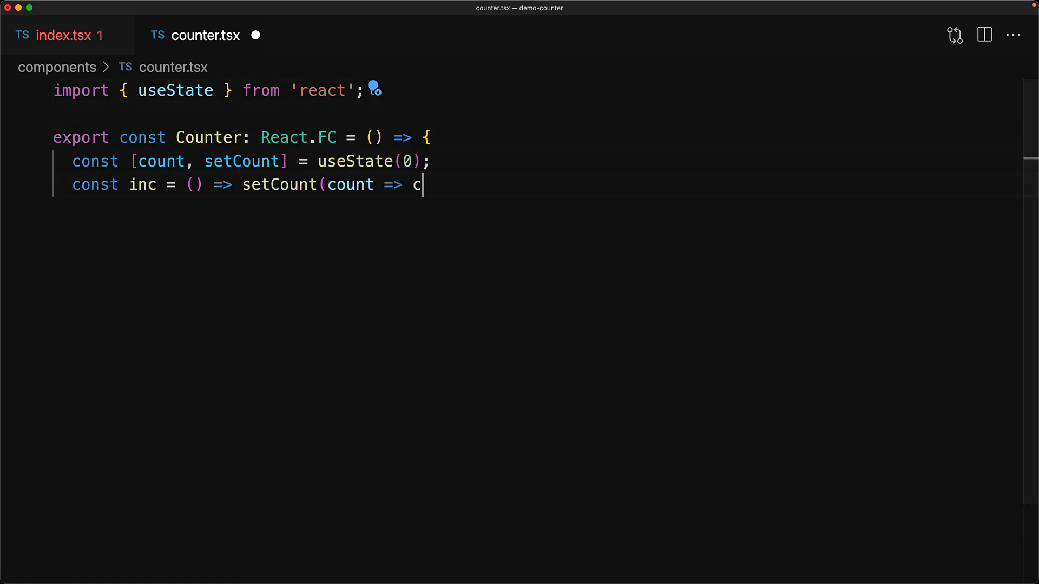
text(ount + 1);)
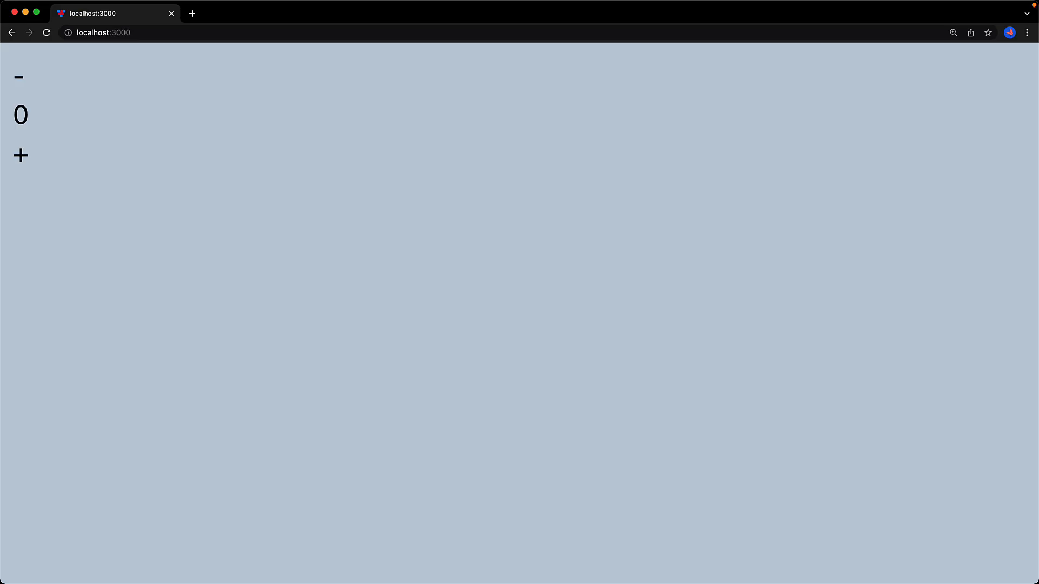
mouse_move(194, 108)
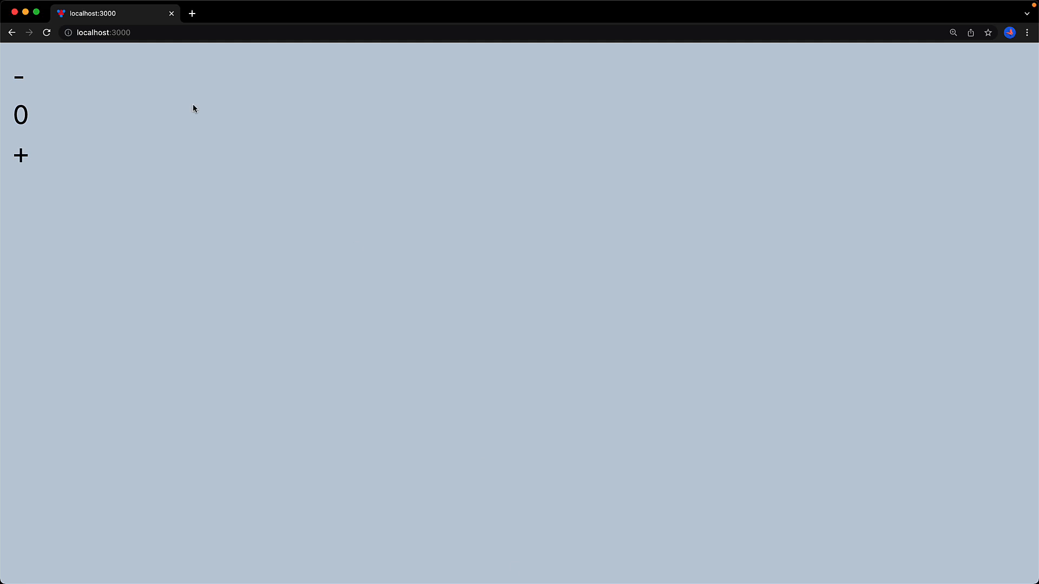
click(21, 155)
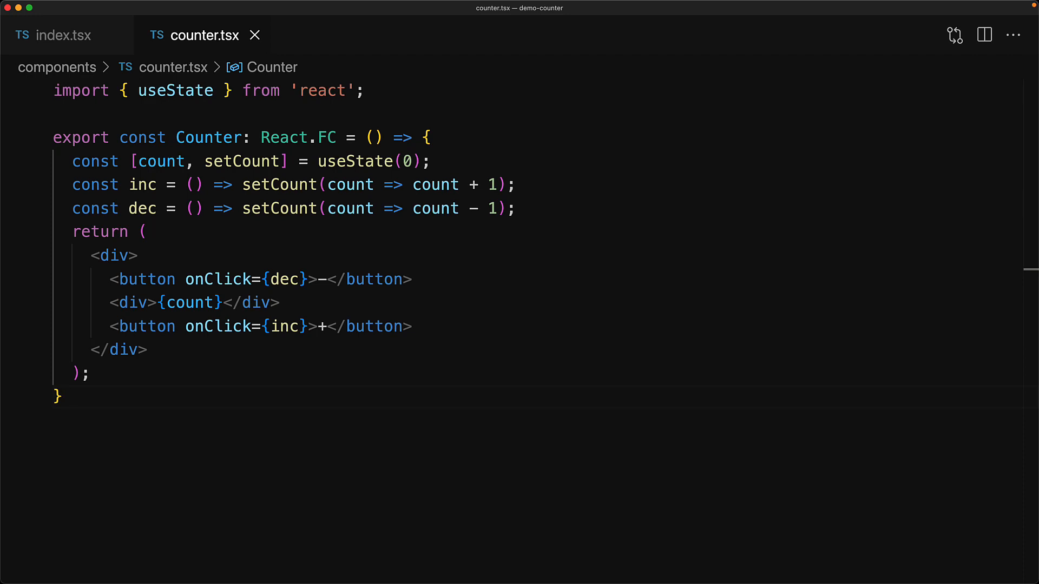
Add styles.button classNames and import styles from './counter.module.css'.
text(className={styles.button})
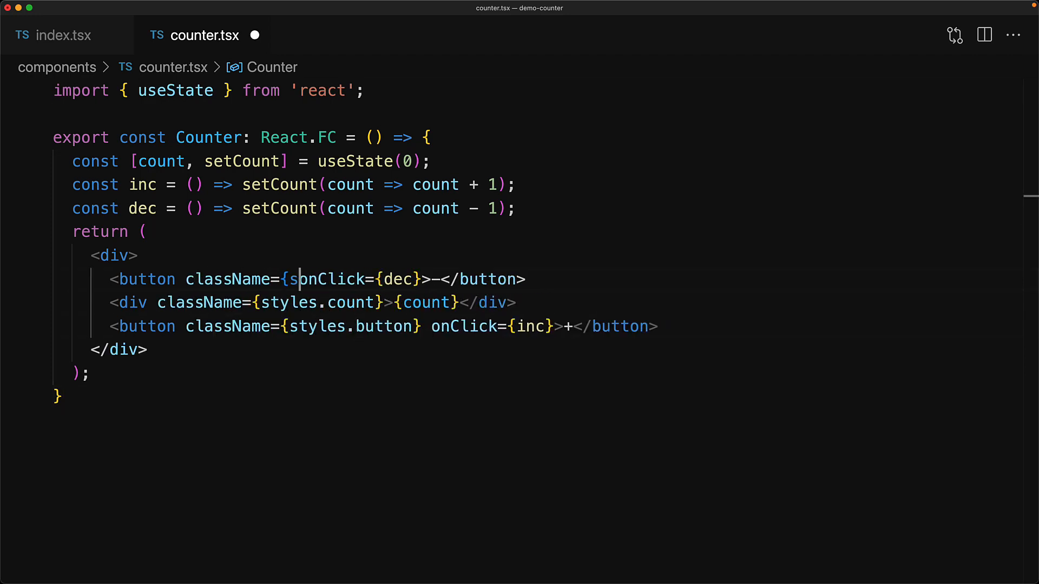
text(import styles from './counter.mo)
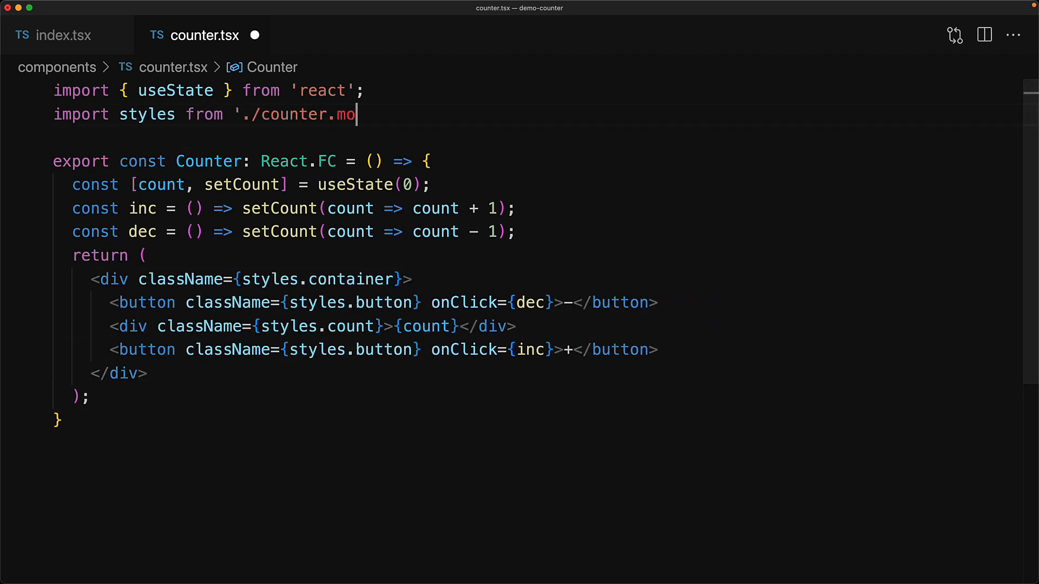
text(dule.css';)
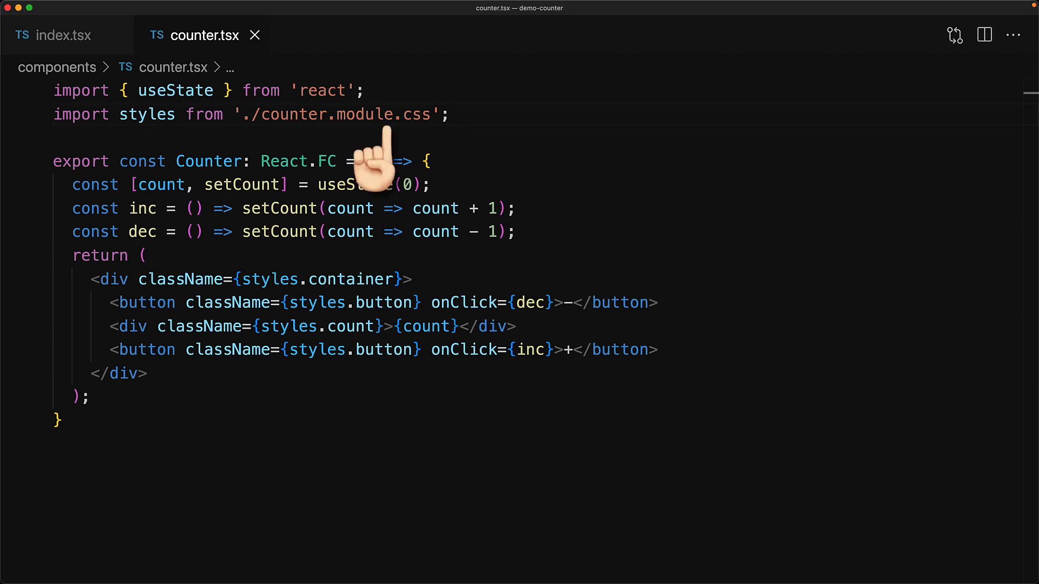
mouse_move(431, 238)
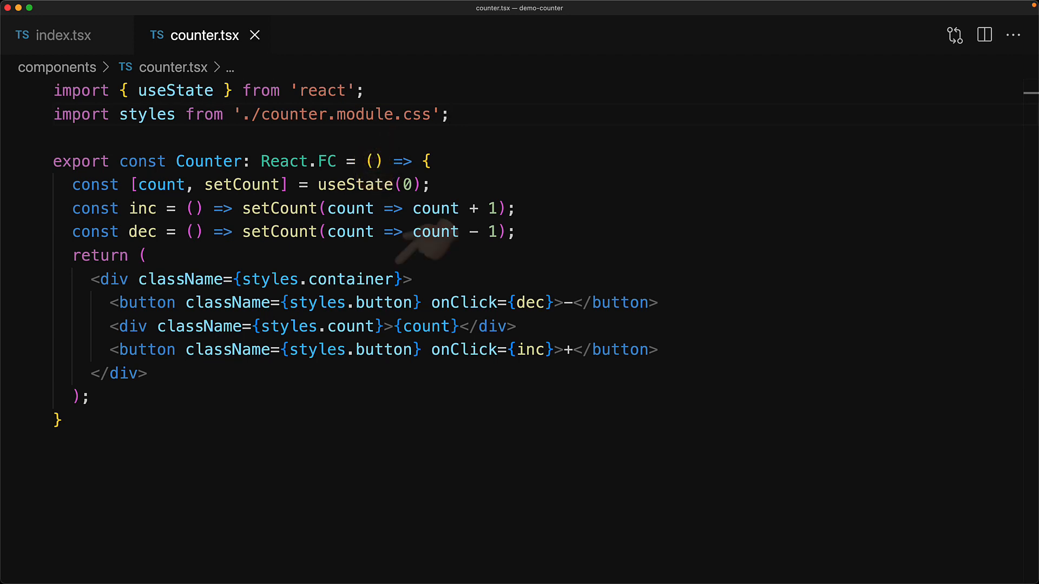
mouse_move(431, 272)
text(counter.m)
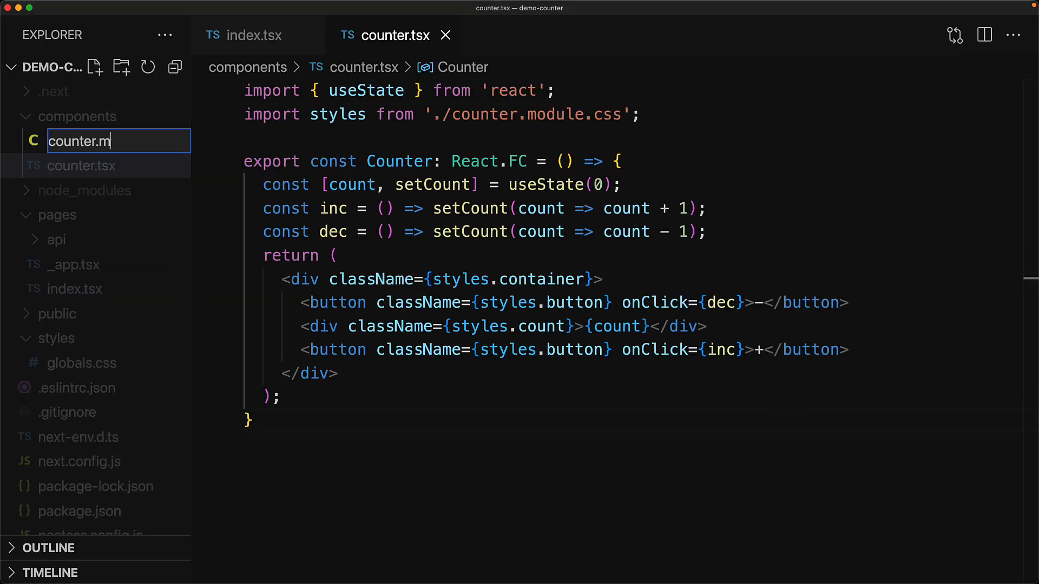
Create counter.module.css with .container applying flex flex-row items-end.
key(Enter)
text(@apply flex flex-ro)
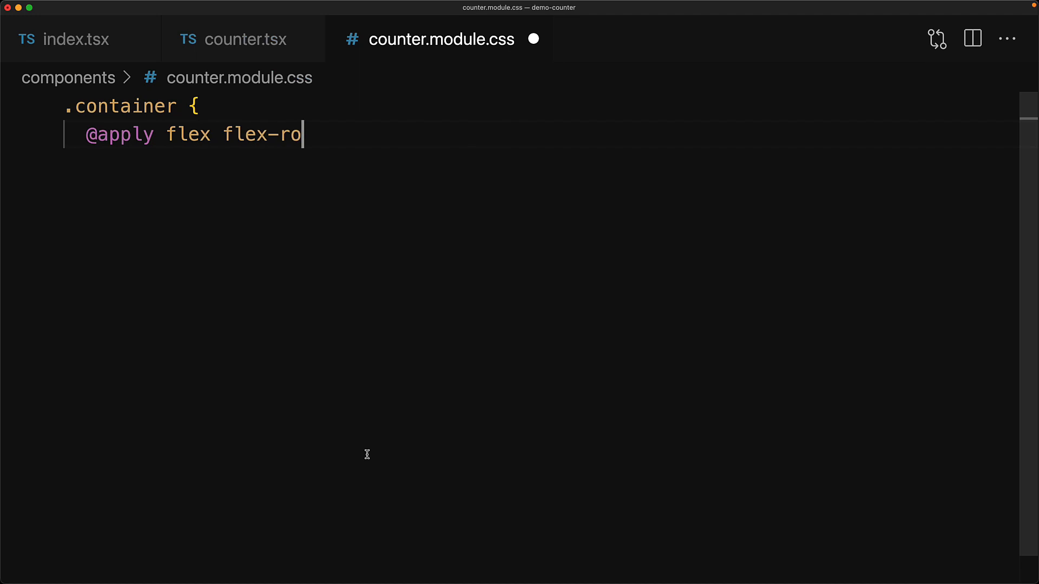
text(w items-end;)
text(})
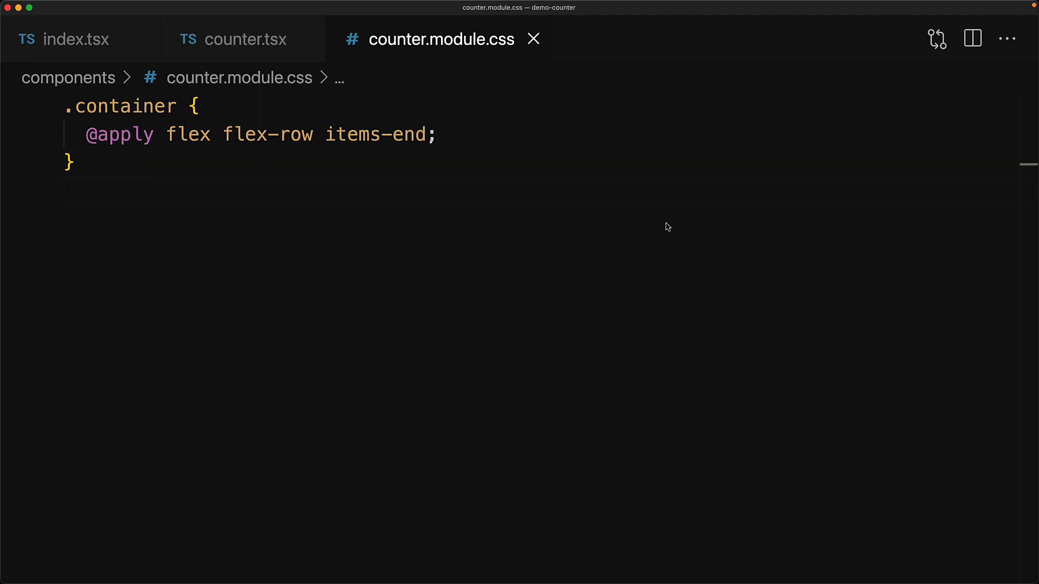
mouse_move(193, 140)
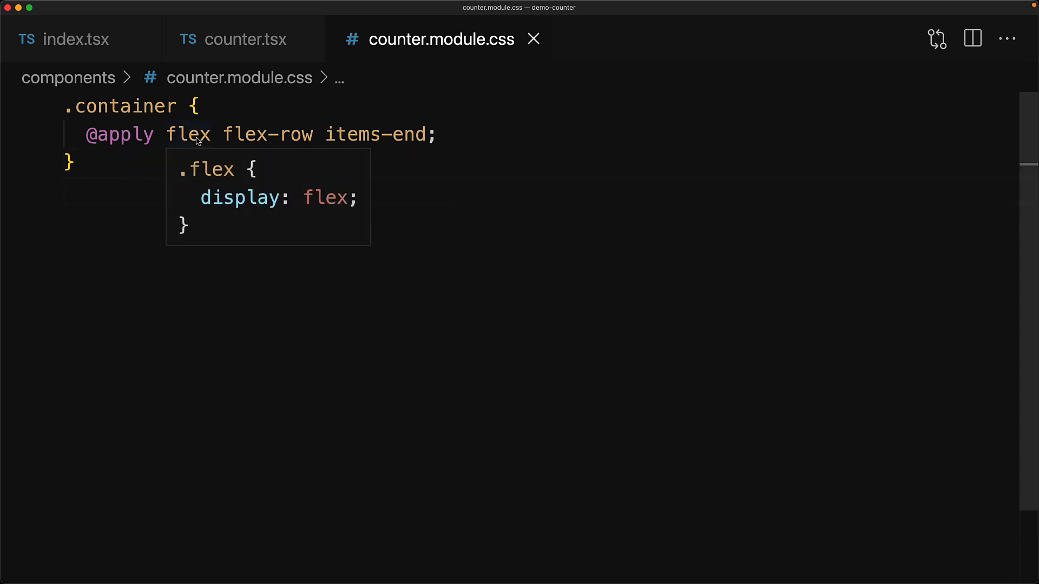
mouse_move(265, 139)
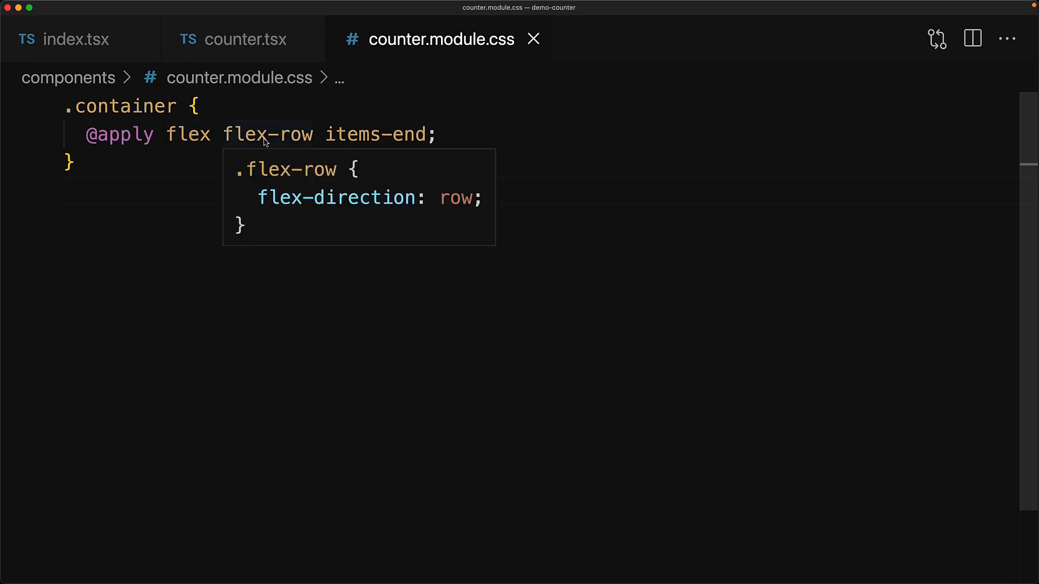
mouse_move(364, 140)
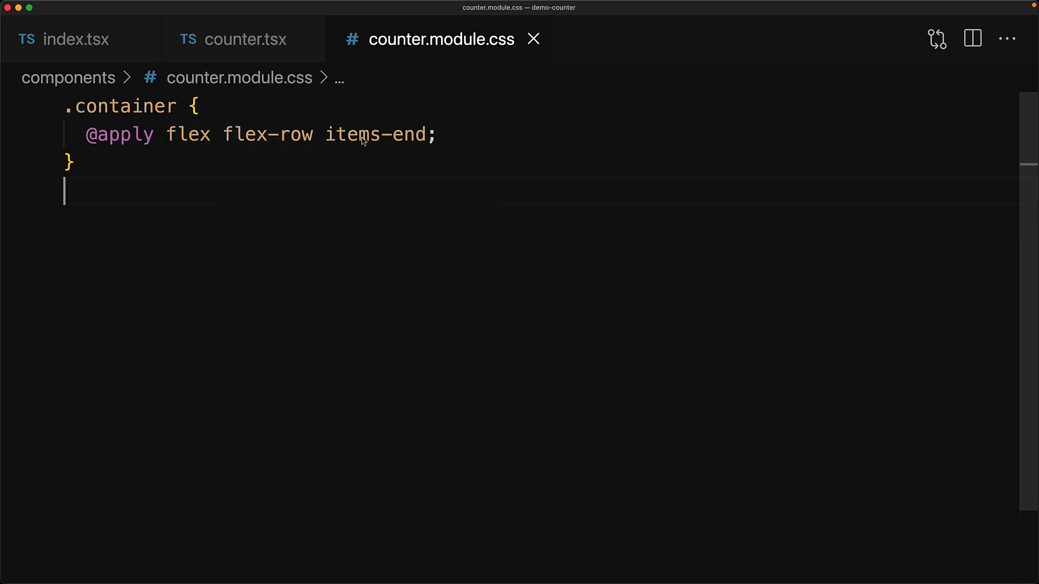
mouse_move(377, 134)
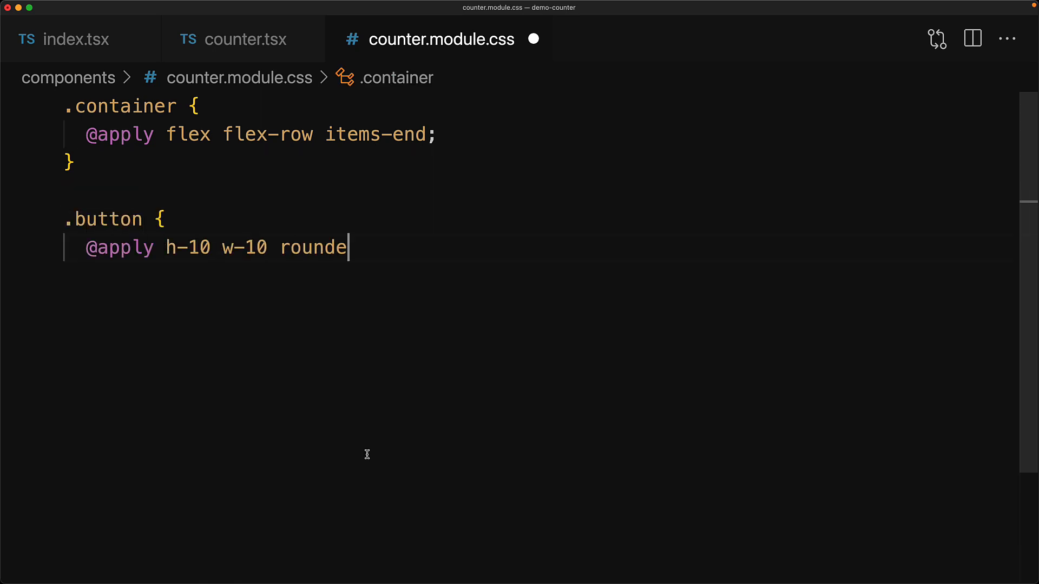
Add .button h-10 w-10 rounded-full and .count h-20 w-20 text-3xl rounded-full centered flex.
text(d-full;)
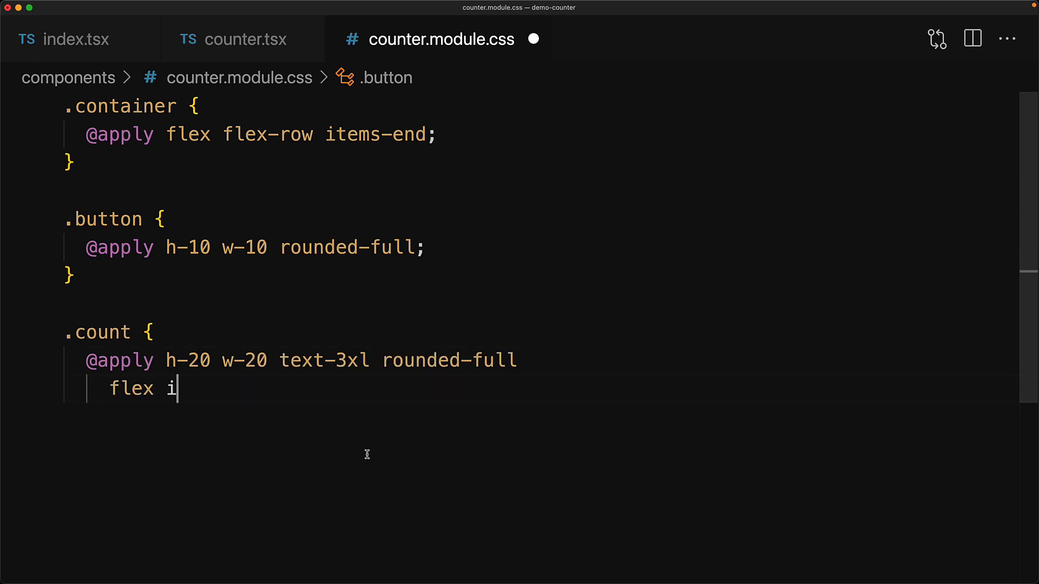
text(tems-center justify-center;)
click(532, 417)
text(})
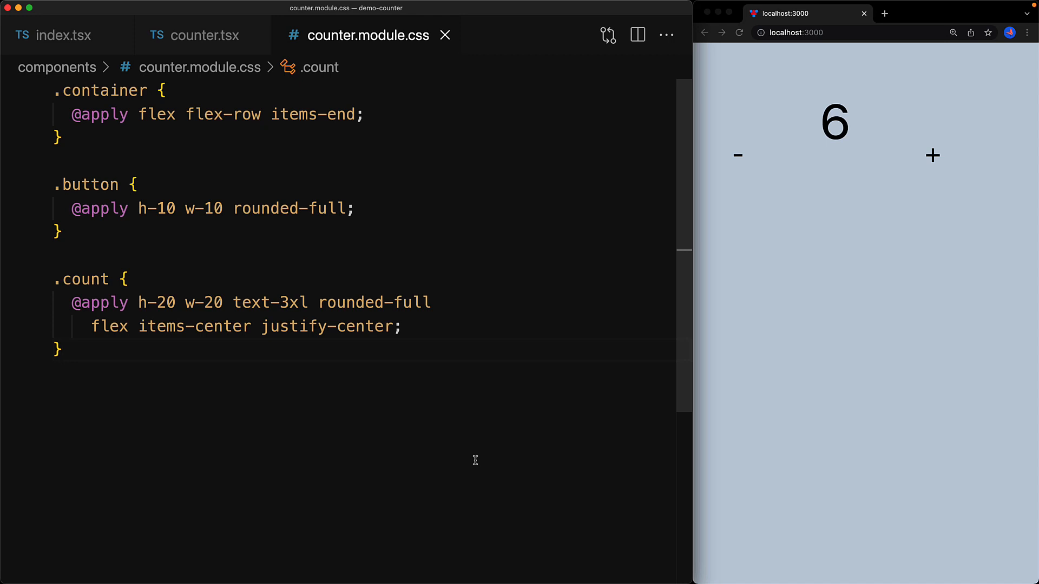
mouse_move(471, 461)
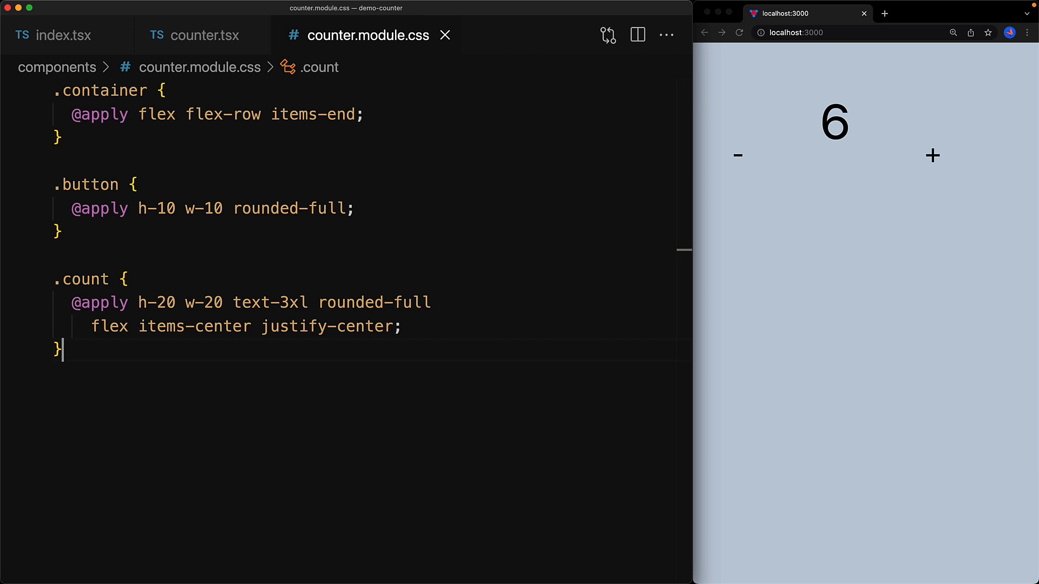
Color .button text-gray-100 bg-slate-700 and .count text-gray-200 bg-slate-500, then save.
text(text-gray-100 bg-slate-700;)
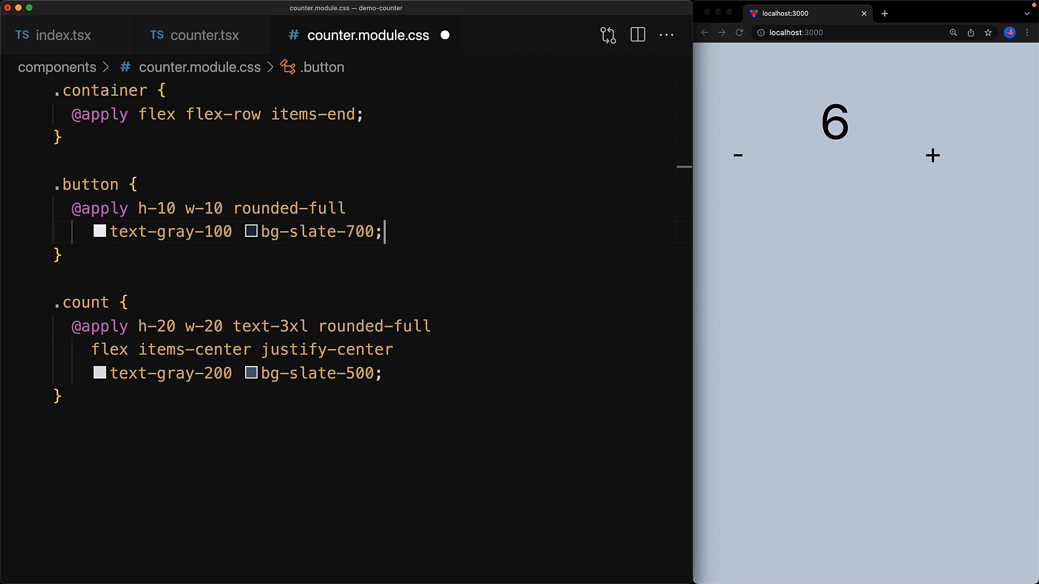
key(cmd+s)
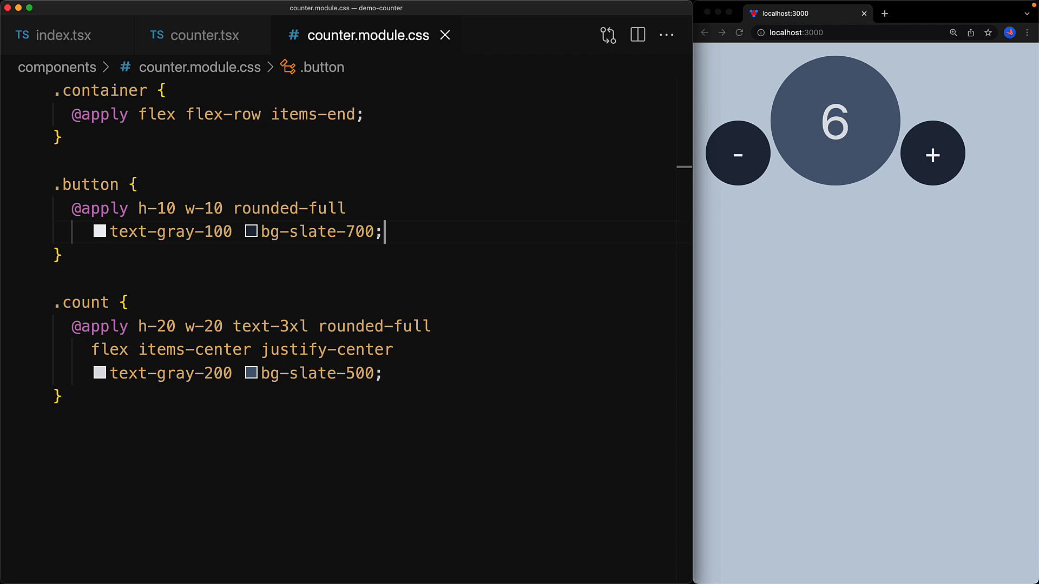
Add -mx-3 to .count and z-10 to .button so buttons overlap the count circle.
text(-mx-3;)
text(z-10;)
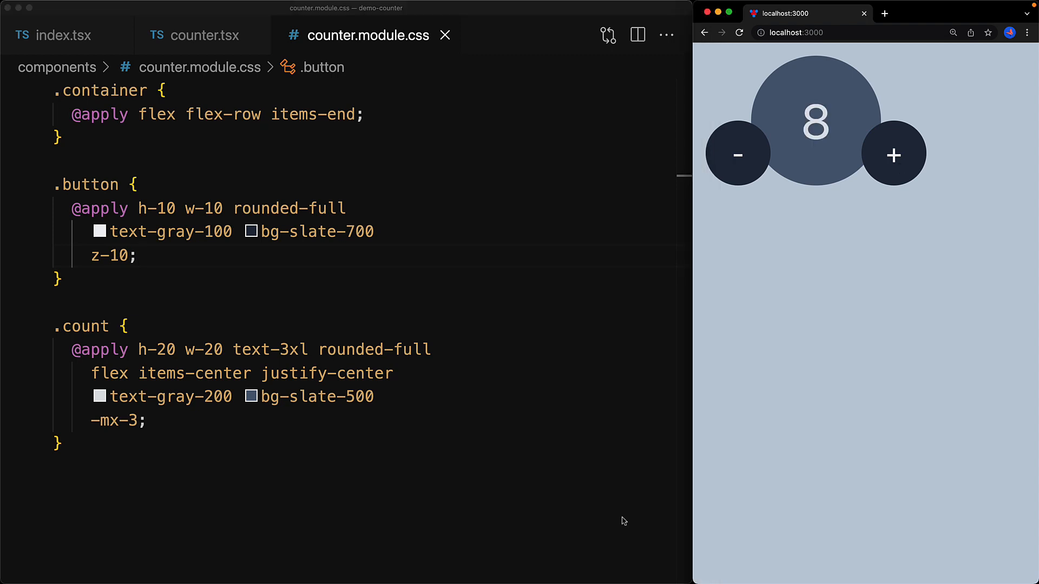
Give .button border-gray-200 border-2 plus hover:text-gray-200 hover:bg-slate-800 hover:text-xl.
click(314, 521)
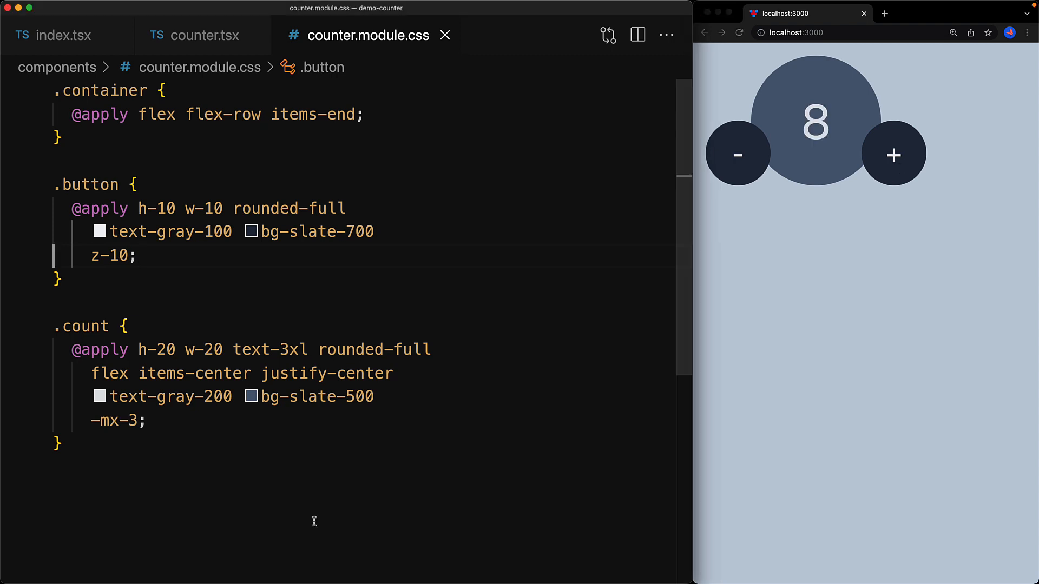
text(border-gray-200 border-2)
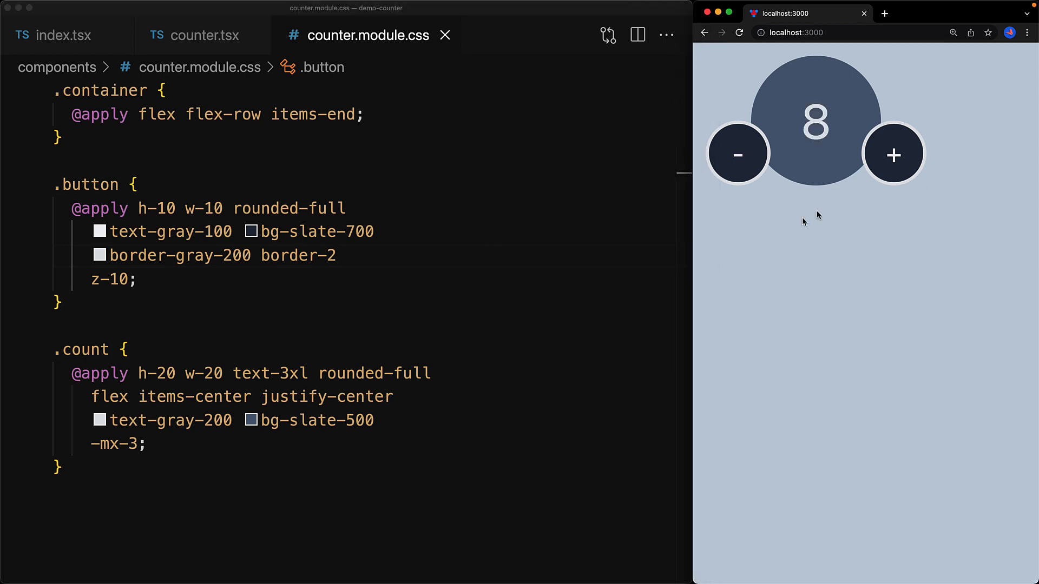
mouse_move(359, 502)
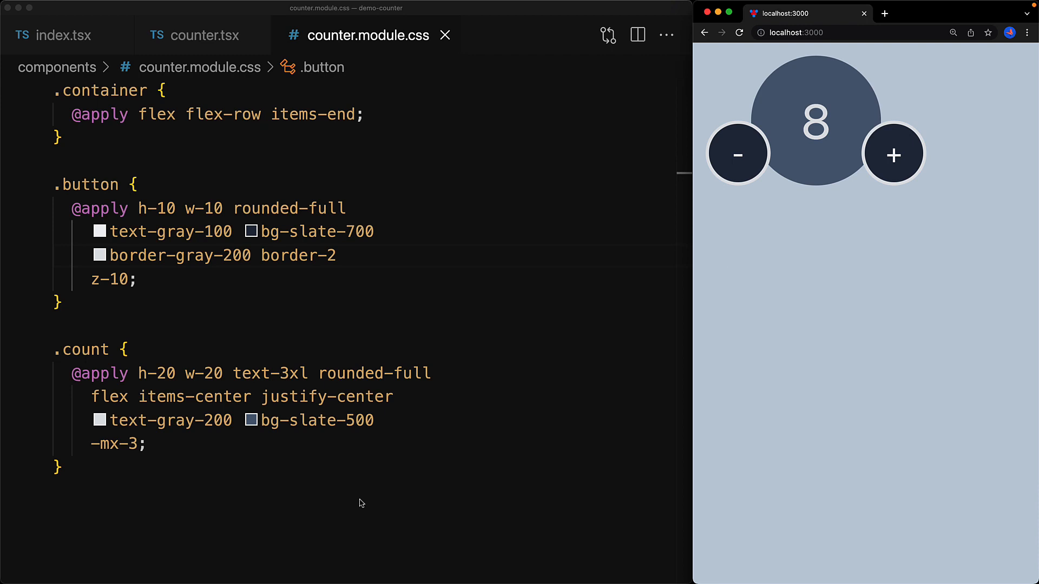
text(hover:text-gray-200 hover:bg-slate-800 hover:text-xl)
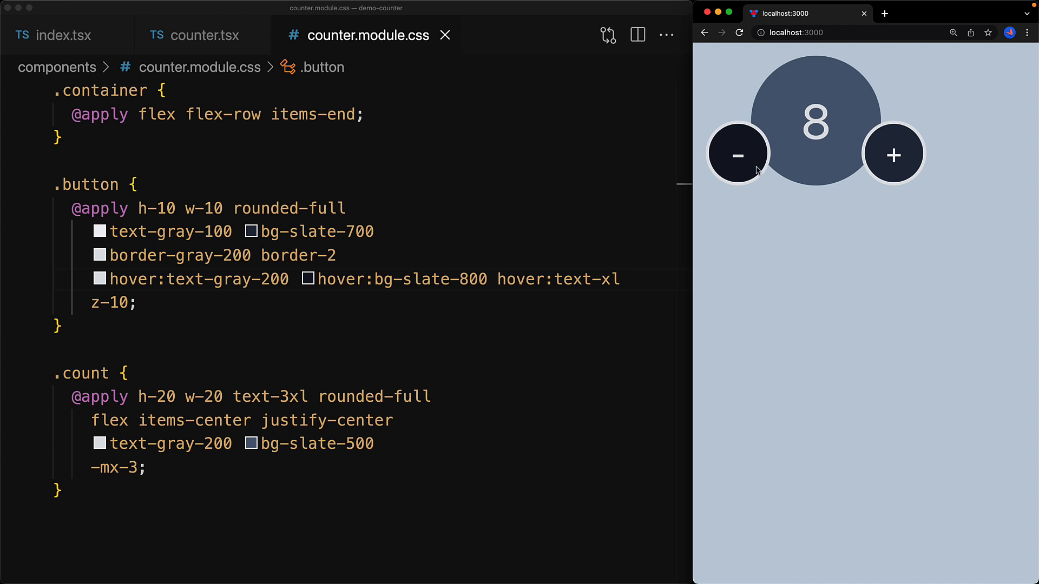
mouse_move(760, 168)
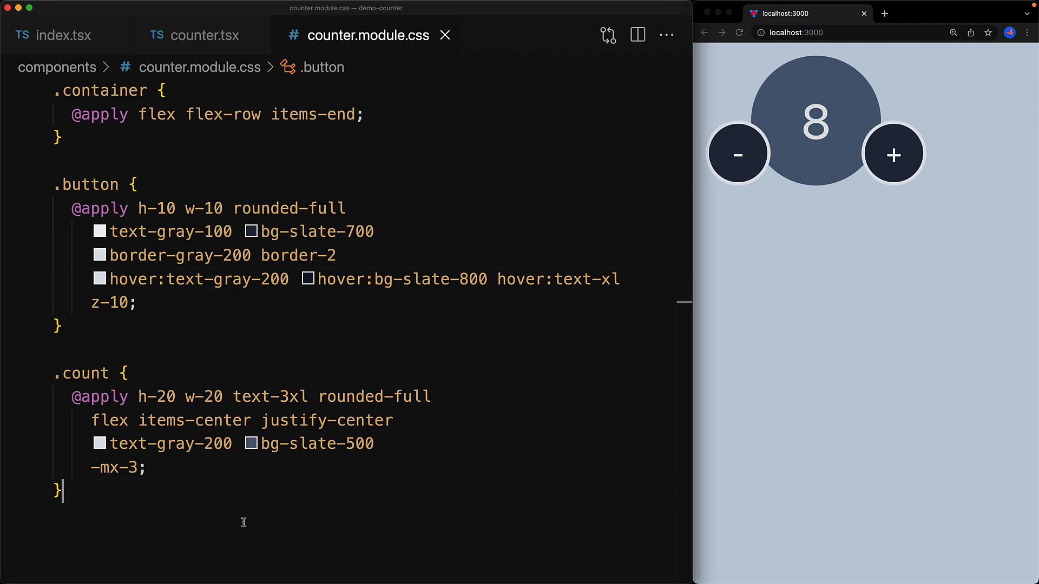
Add transition-all duration-200 to .button, save, and test the + button in the browser.
text(transition-all duration)
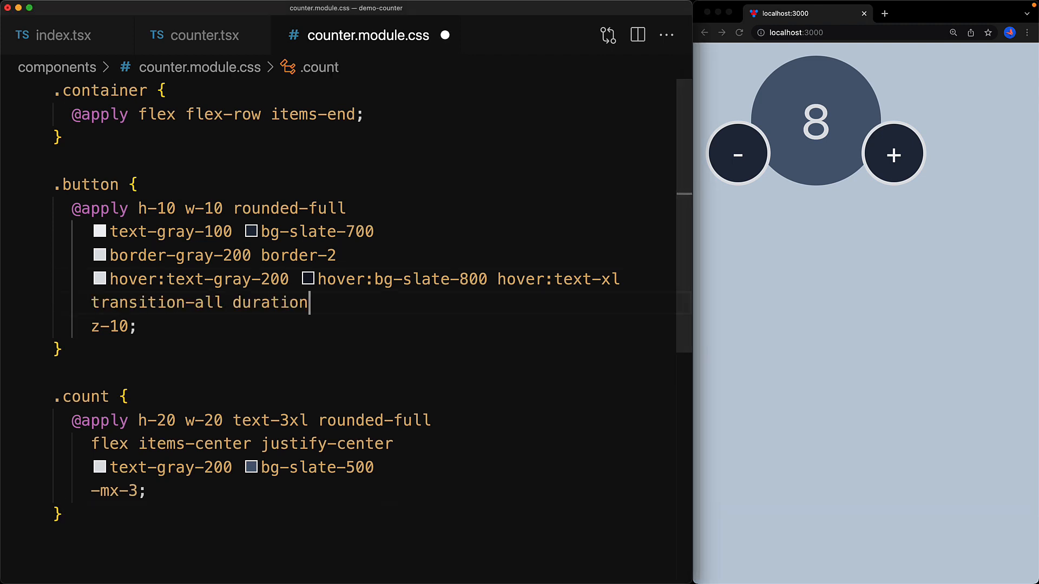
text(-200)
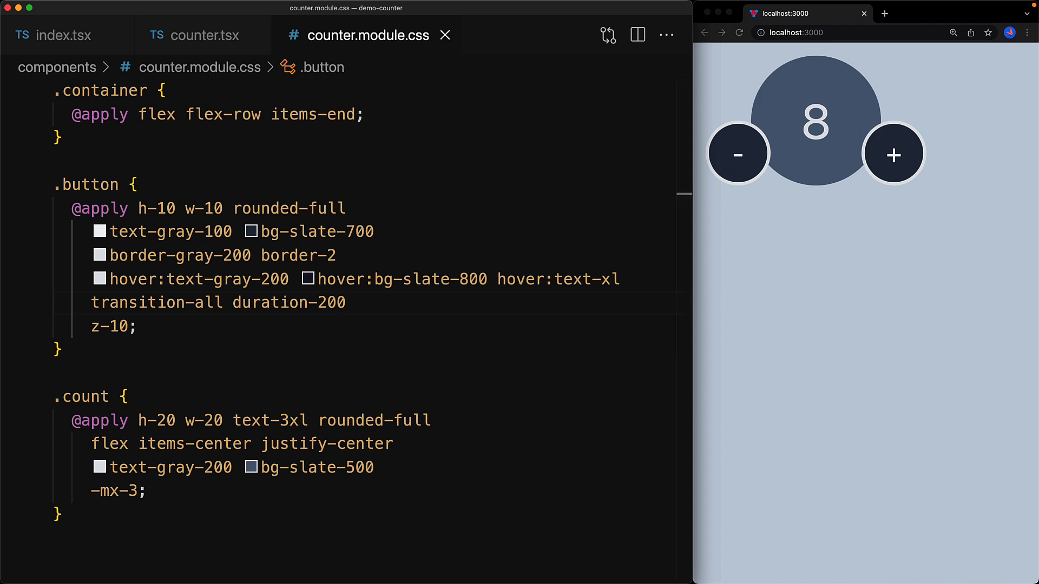
mouse_move(831, 379)
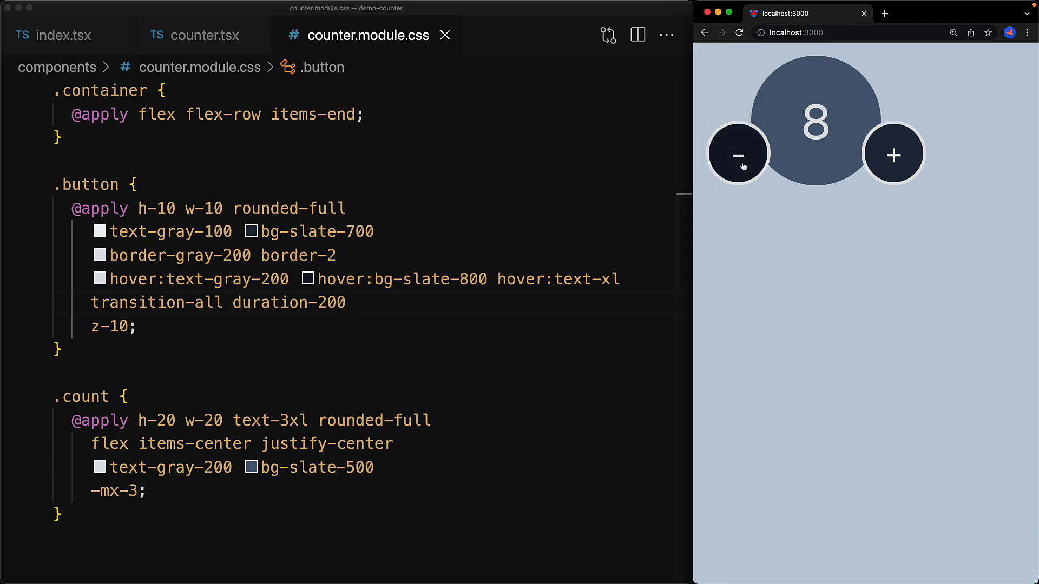
mouse_move(893, 155)
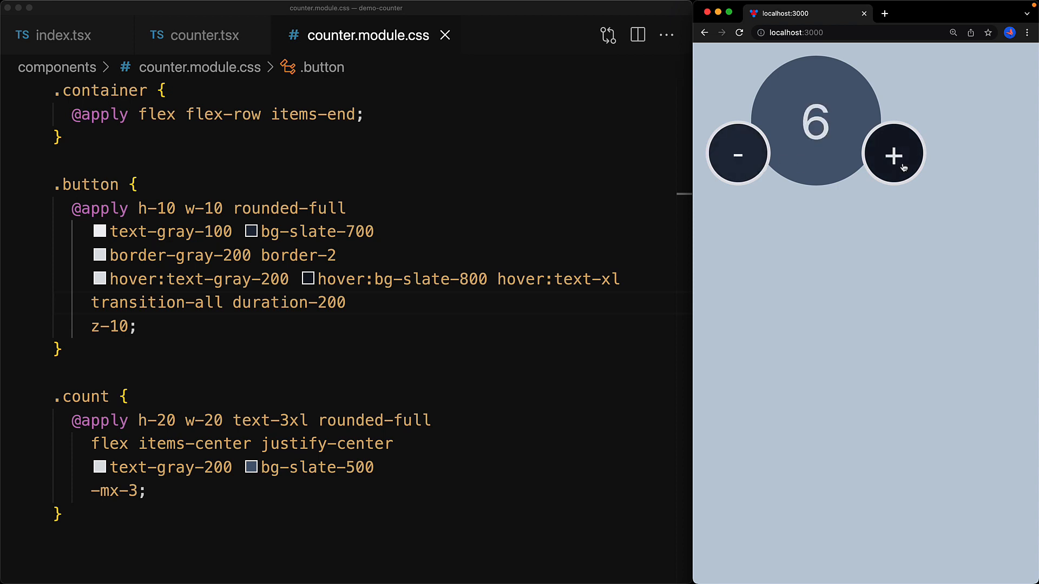
click(893, 155)
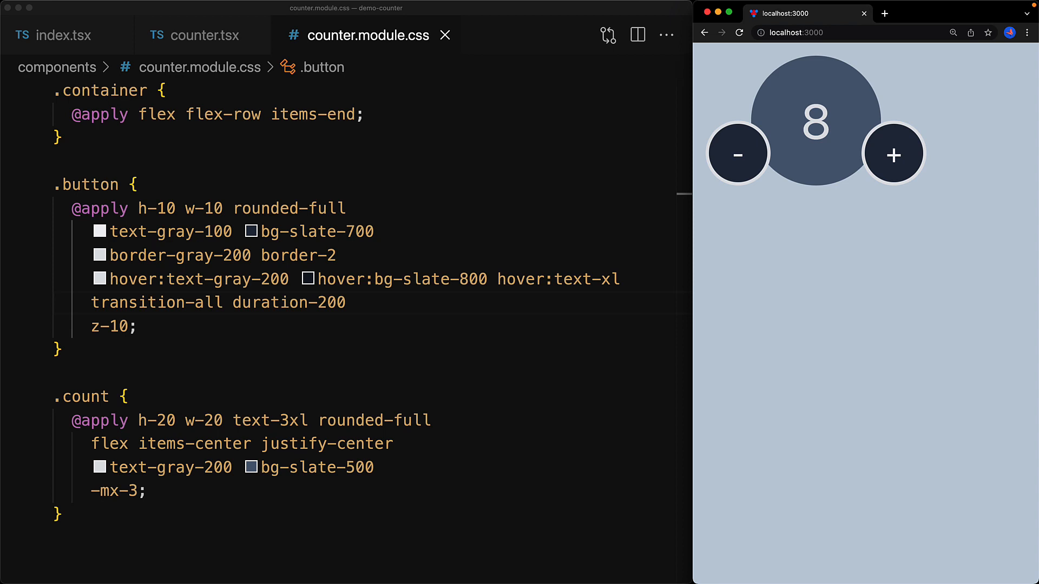